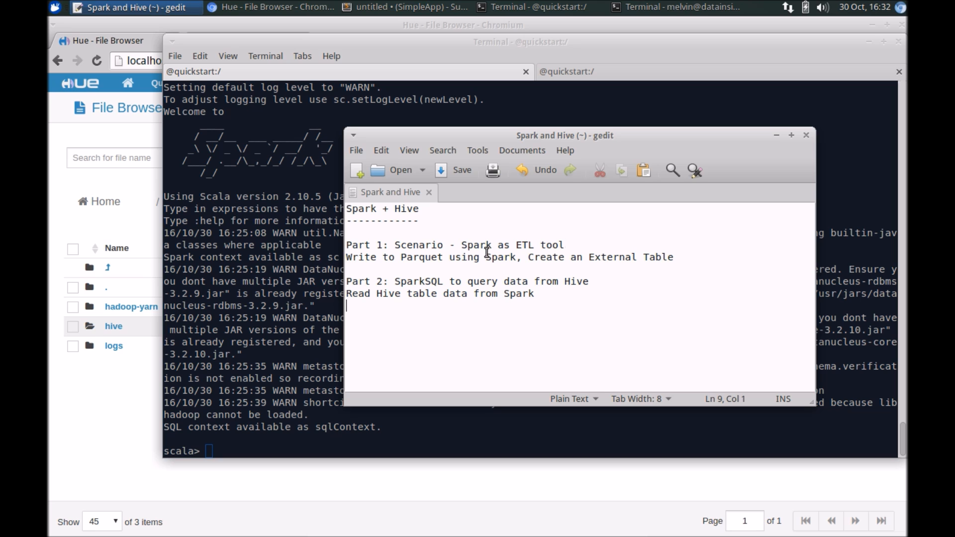
mouse_move(358, 299)
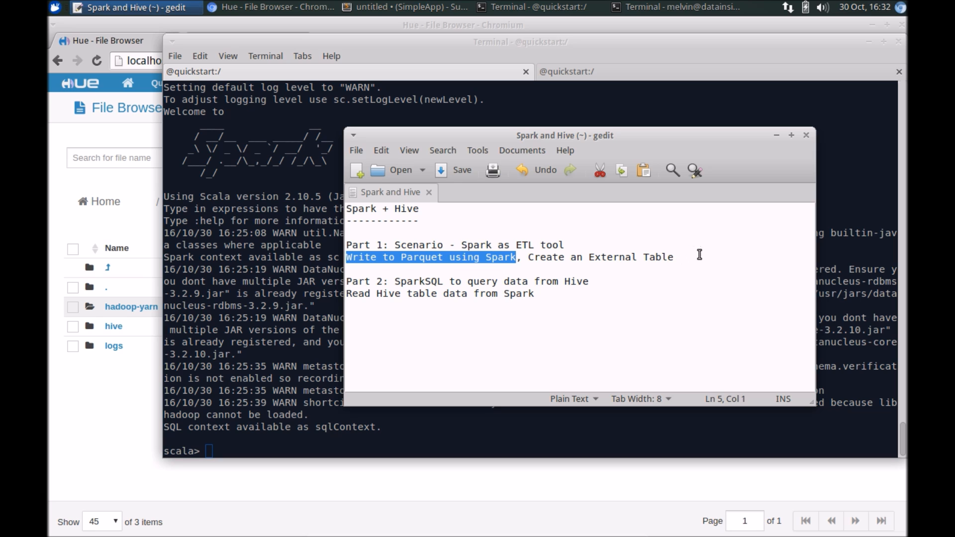
Step: Deselect the 'Write to Parquet using Spark' line in the gedit outline
click(654, 256)
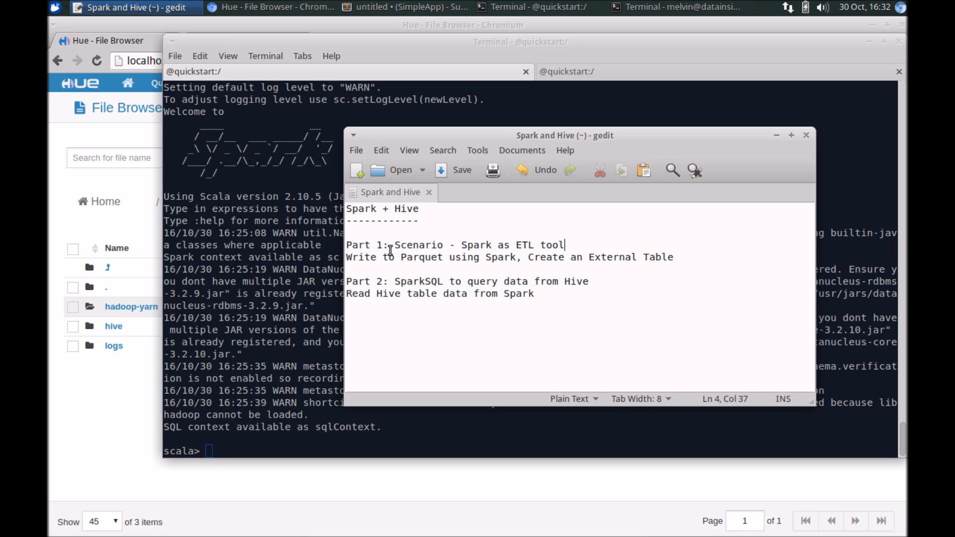
mouse_move(472, 246)
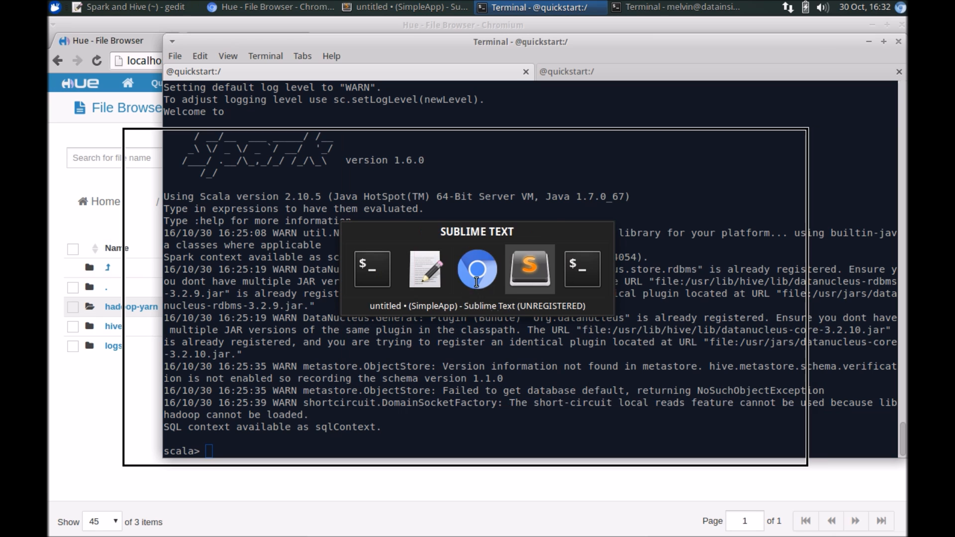
Step: Keep the table script open and copy the Person case class, data and DataFrame lines 2–5
click(529, 269)
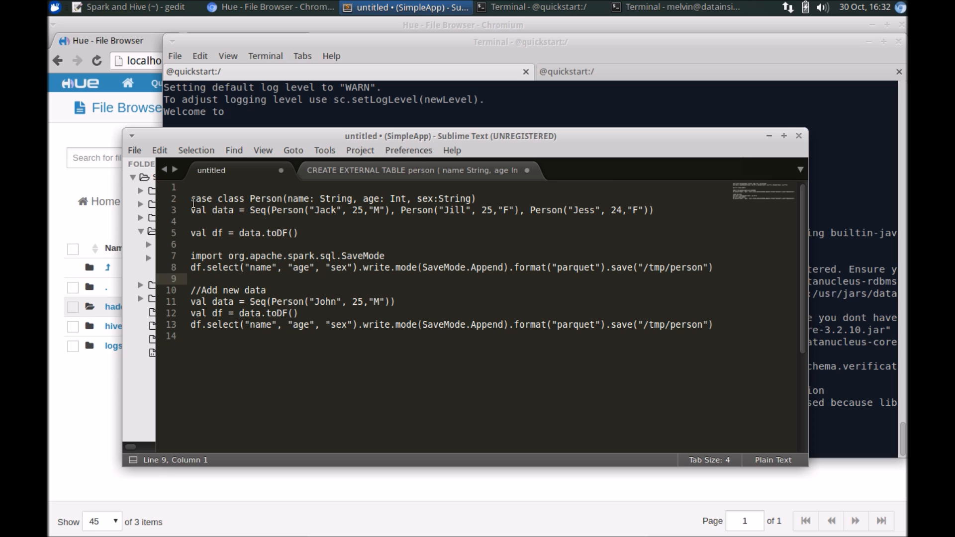
click(191, 279)
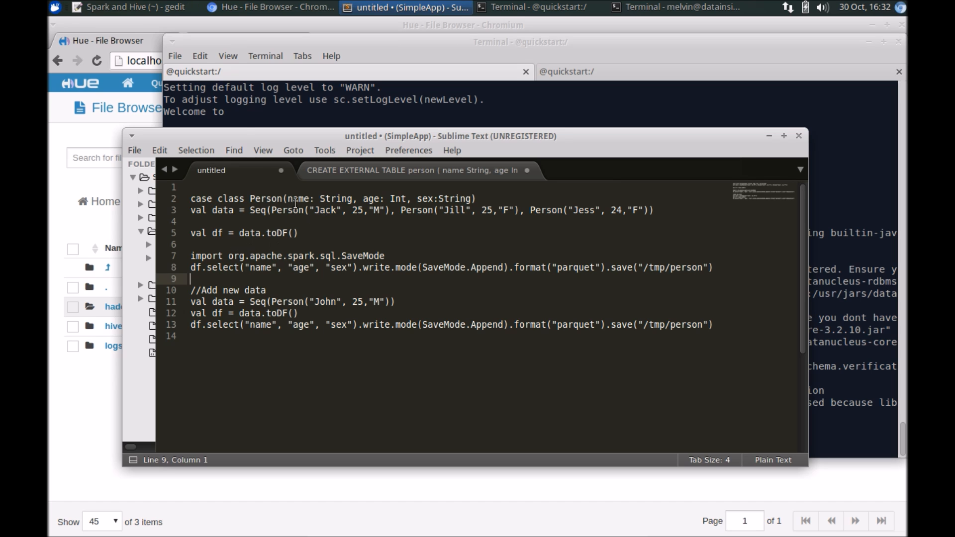
click(415, 170)
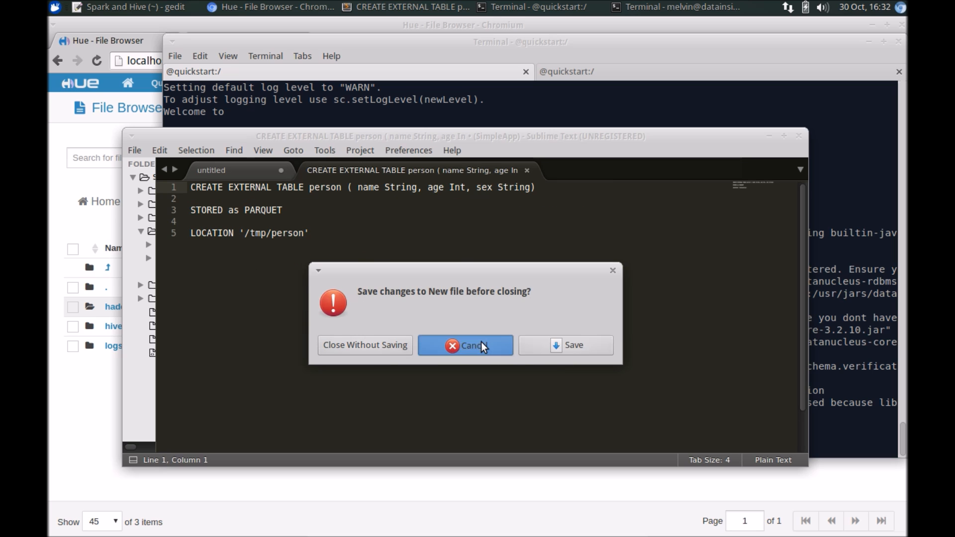
click(465, 345)
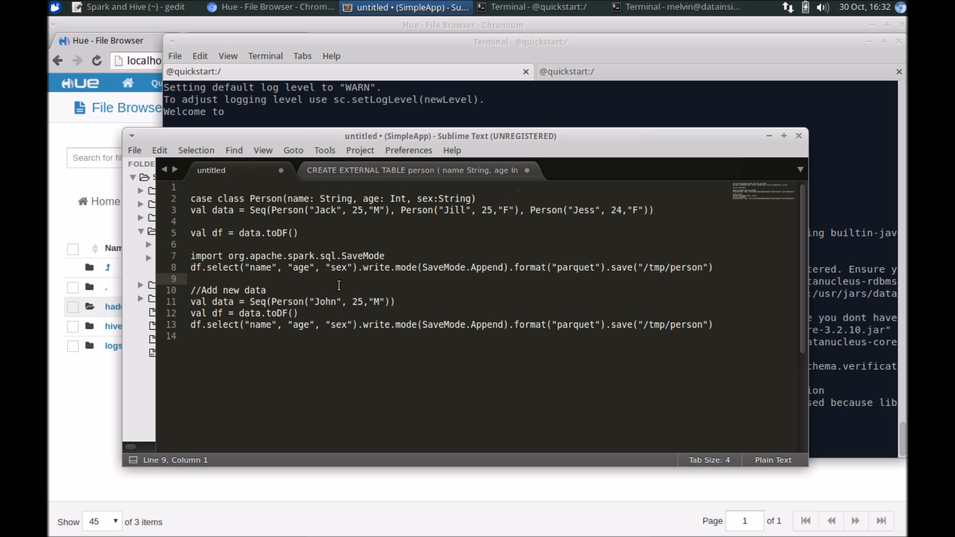
click(297, 232)
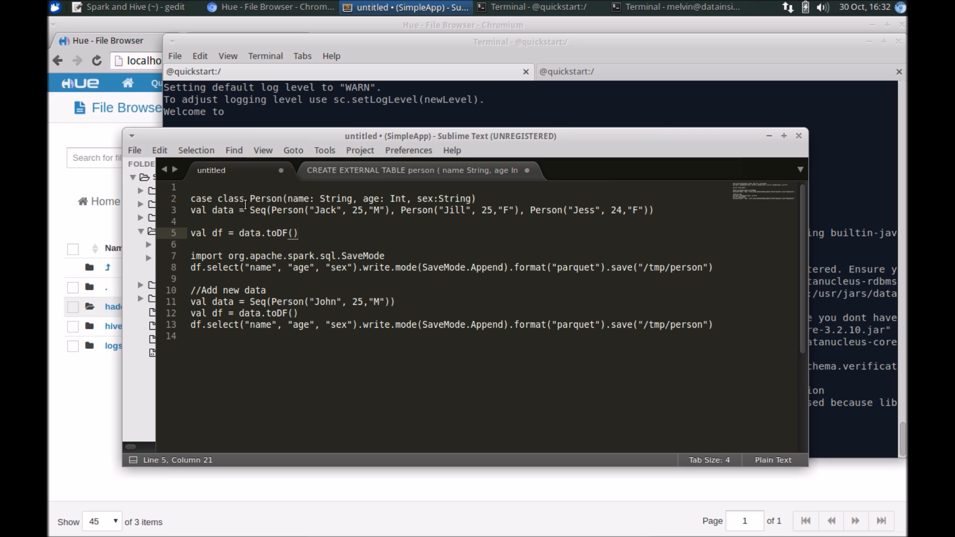
mouse_move(325, 243)
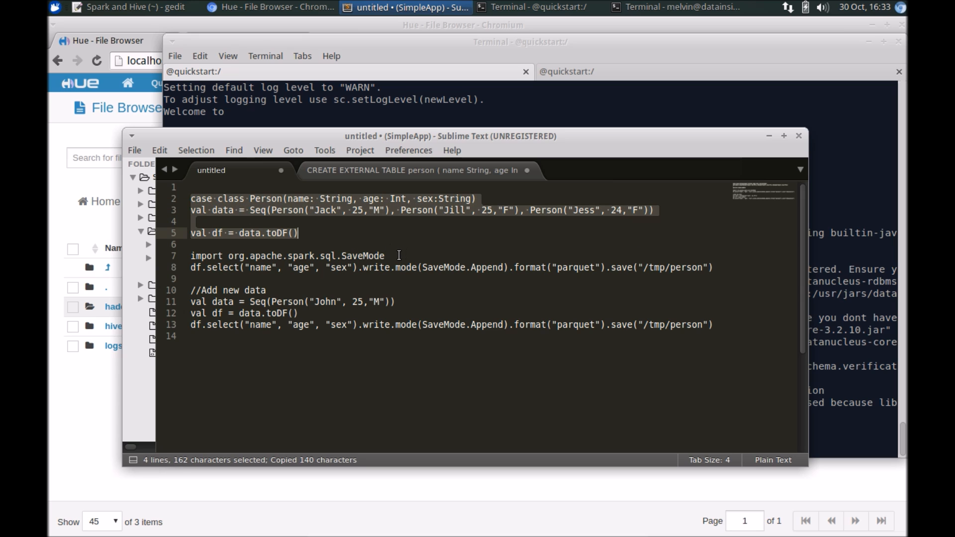
click(536, 8)
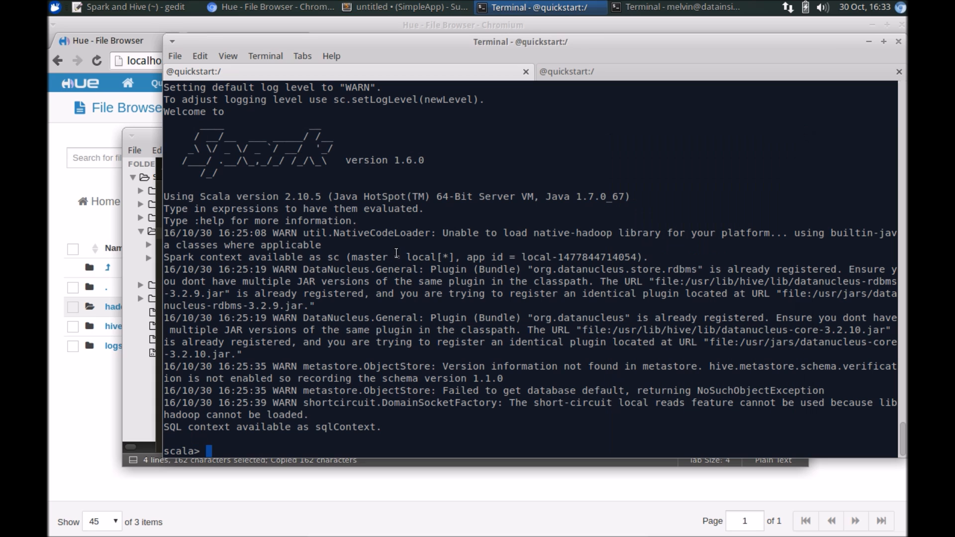
Step: Build the Person DataFrame, import SaveMode, and append it as Parquet to /tmp/person
text(case class Person(name: String, age: Int, sex:String))
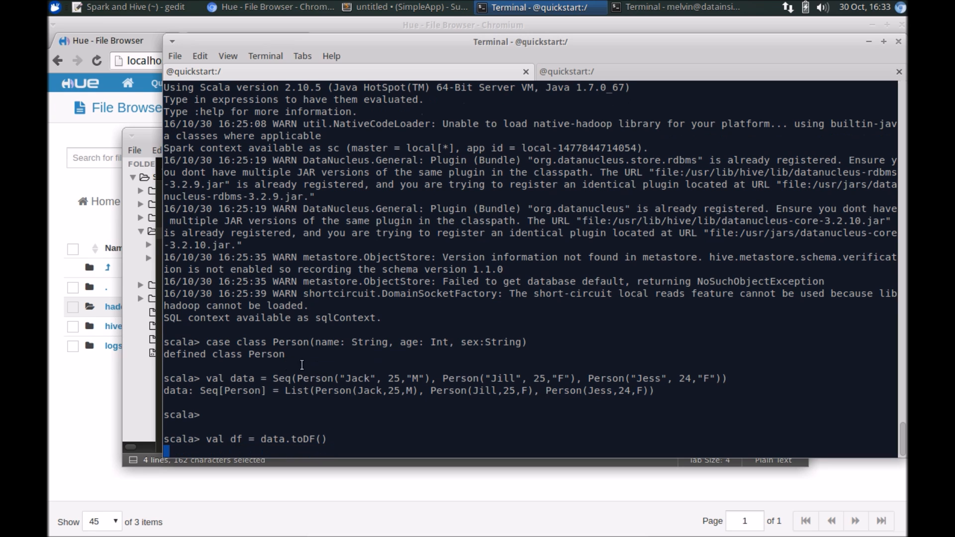
mouse_move(382, 398)
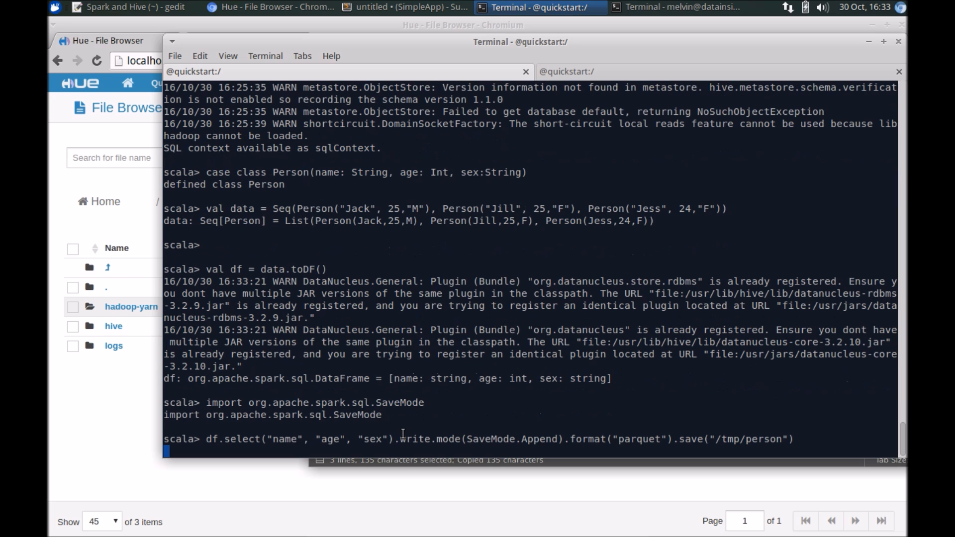
mouse_move(569, 443)
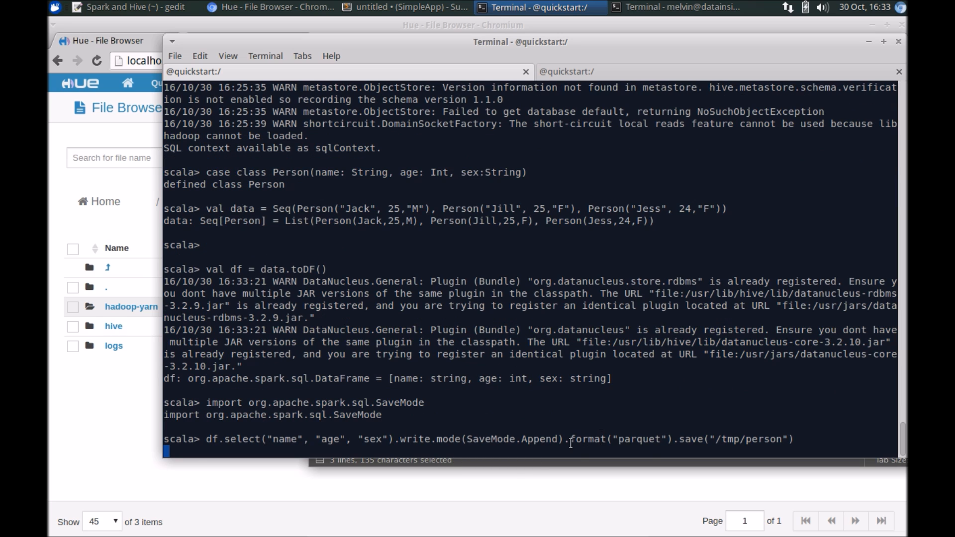
key(Return)
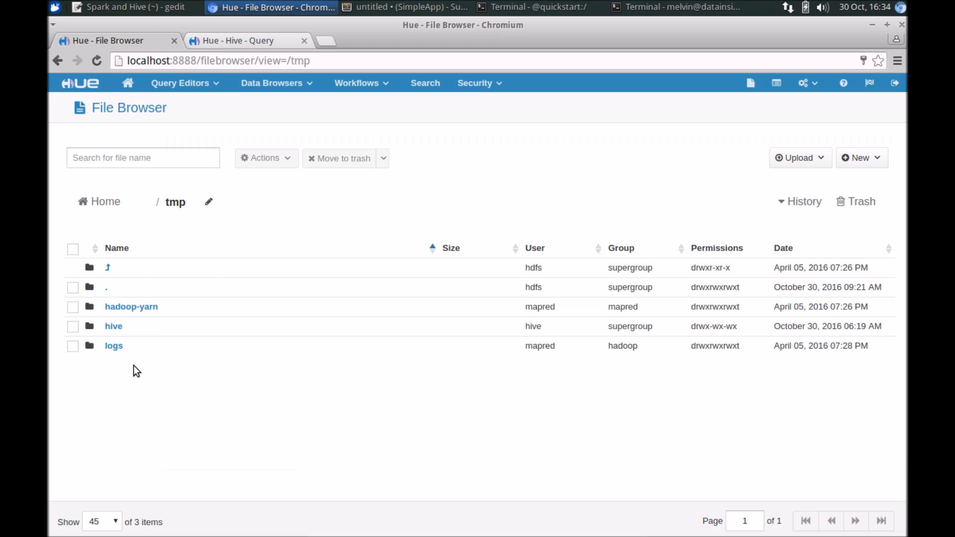
mouse_move(79, 83)
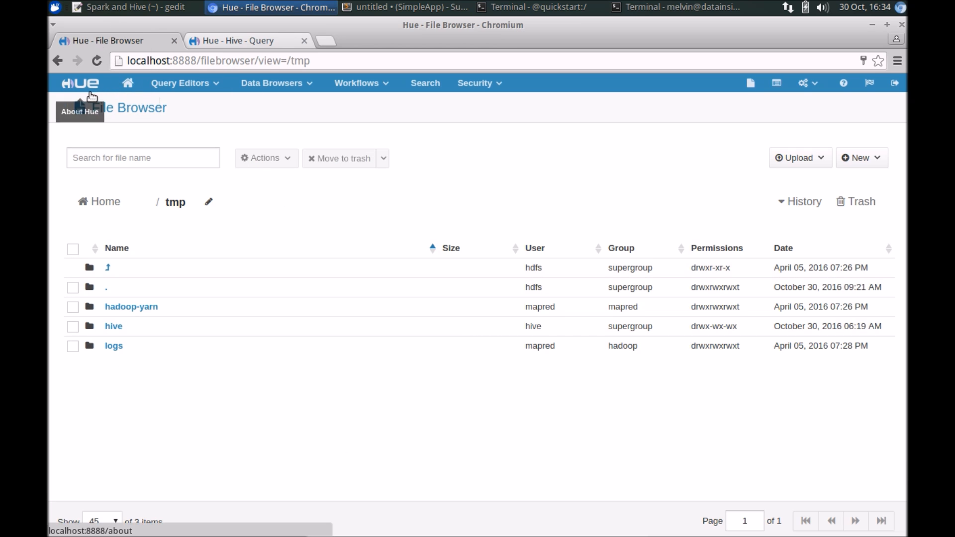
mouse_move(352, 224)
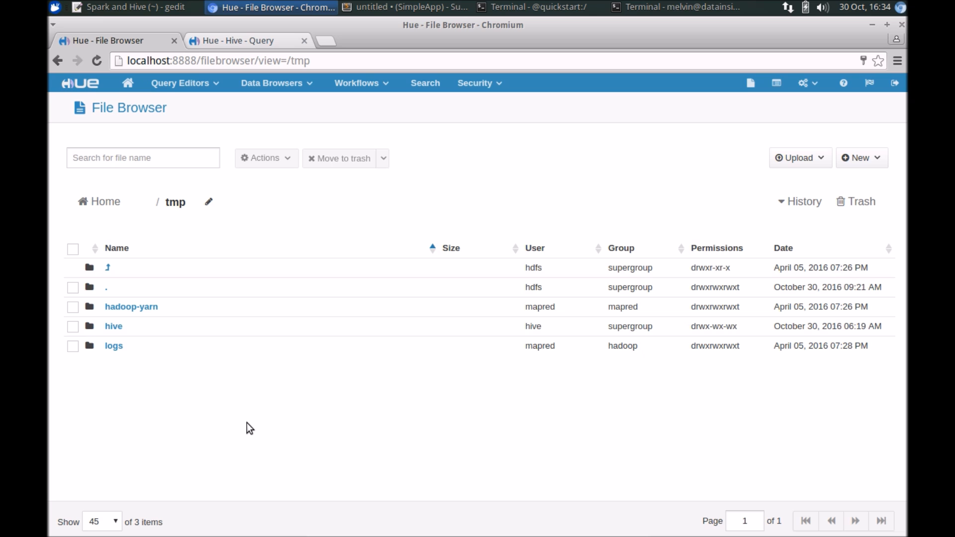
mouse_move(180, 83)
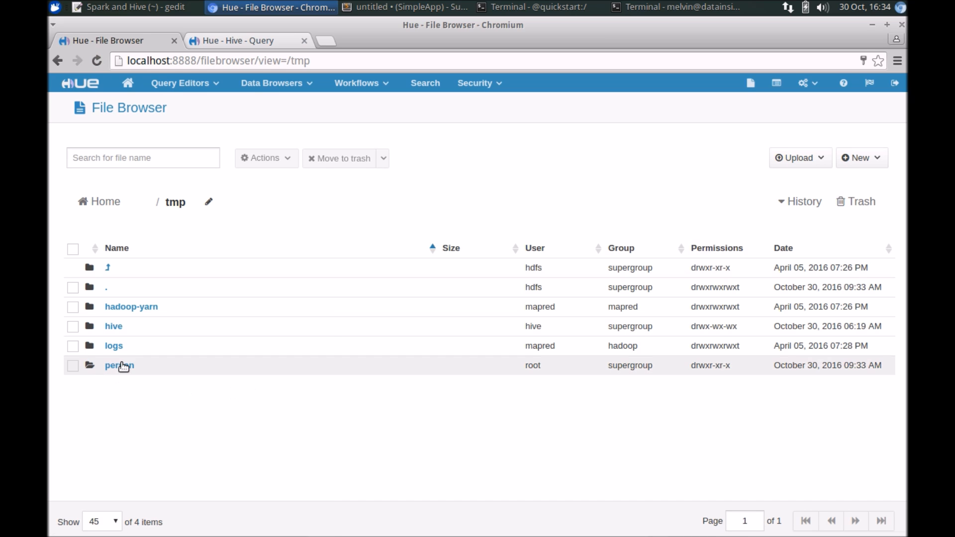
Step: Open /tmp/person in Hue to show _SUCCESS, metadata and three Parquet part files
click(119, 365)
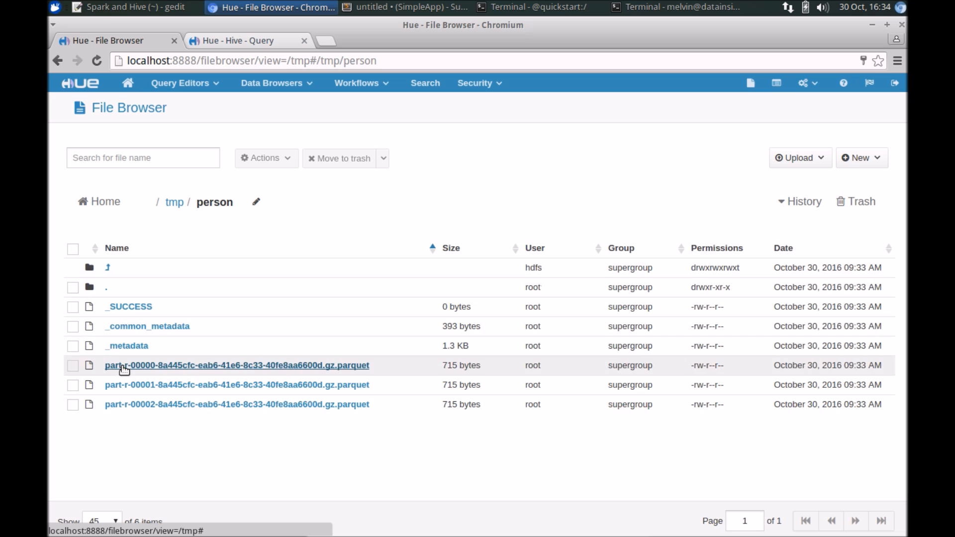
click(530, 7)
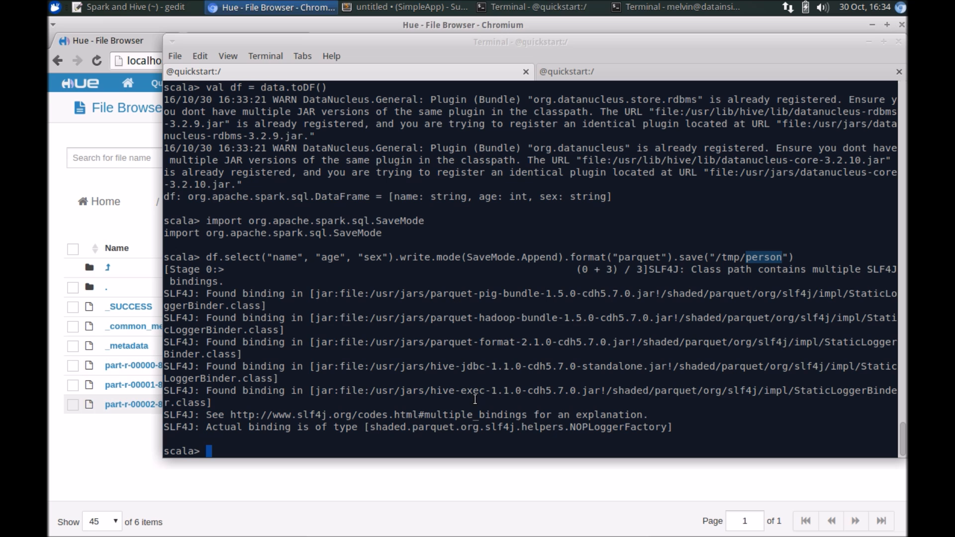
click(538, 8)
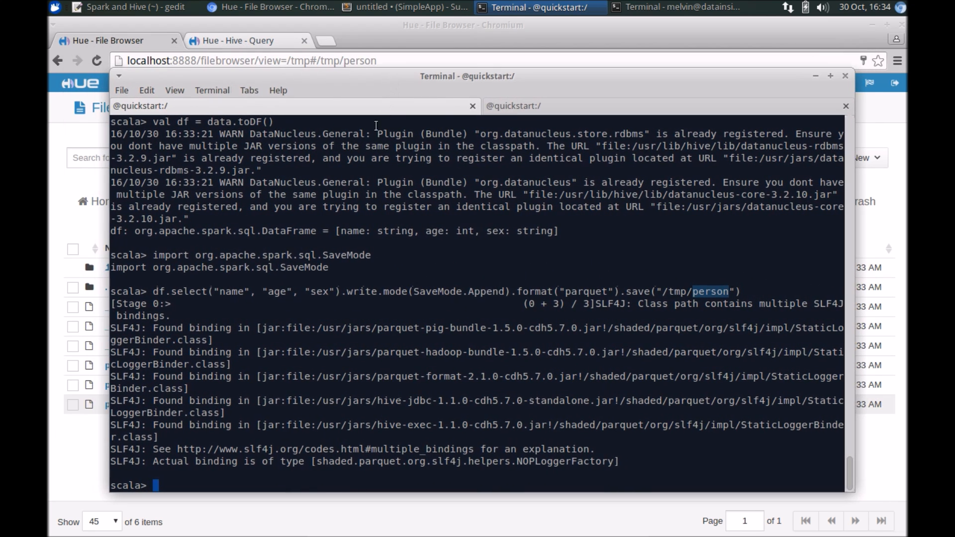
click(112, 8)
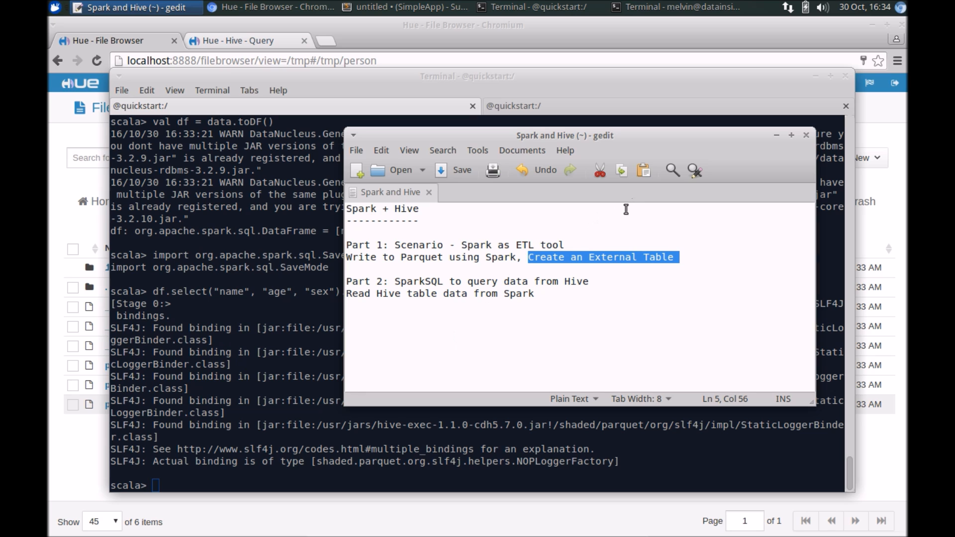
mouse_move(618, 261)
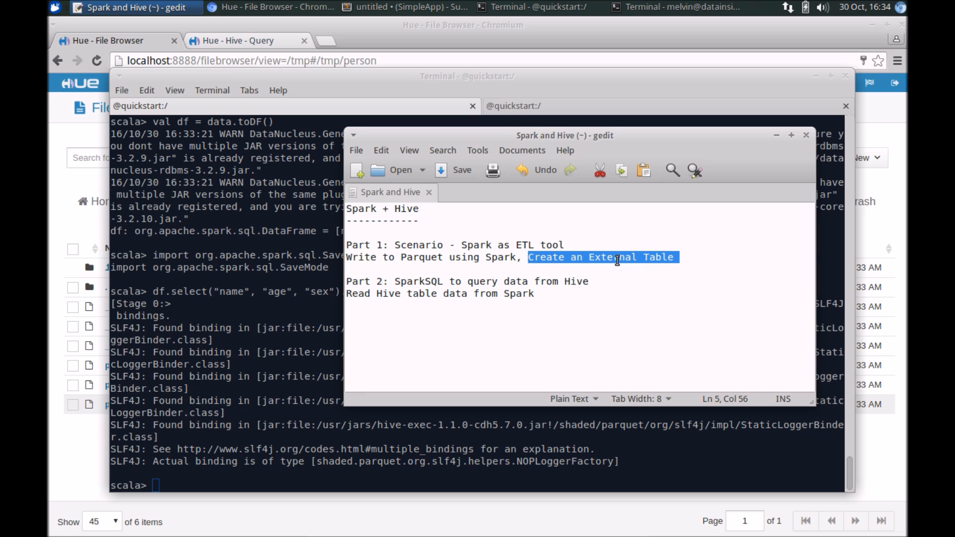
mouse_move(662, 256)
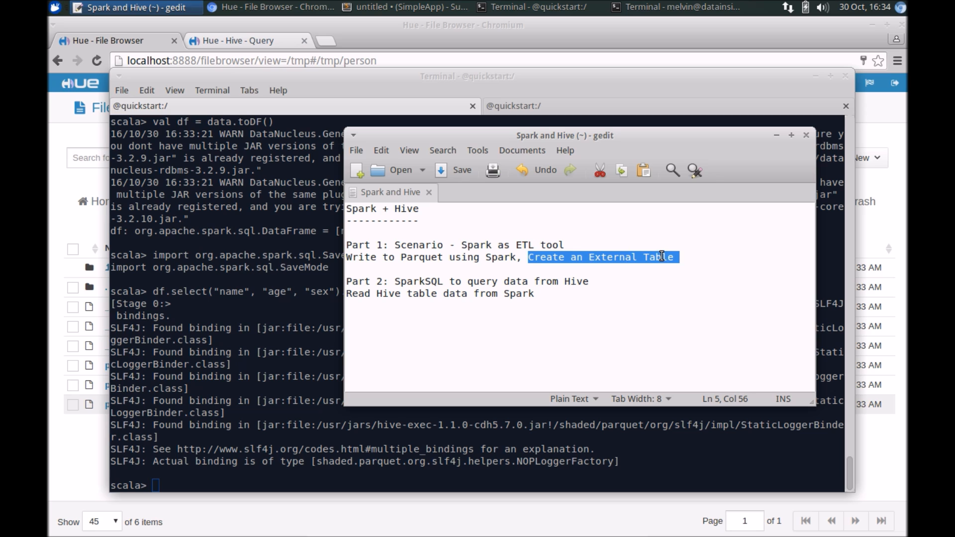
Step: Deselect the 'Create an External Table' line in the gedit outline
click(660, 257)
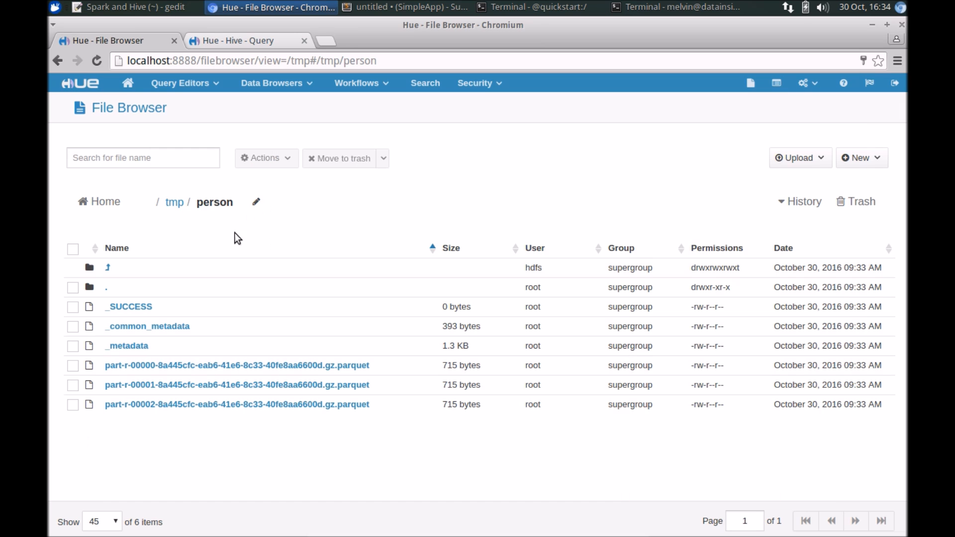
Step: Run CREATE EXTERNAL TABLE person stored as Parquet at /tmp/person and review its log
click(246, 41)
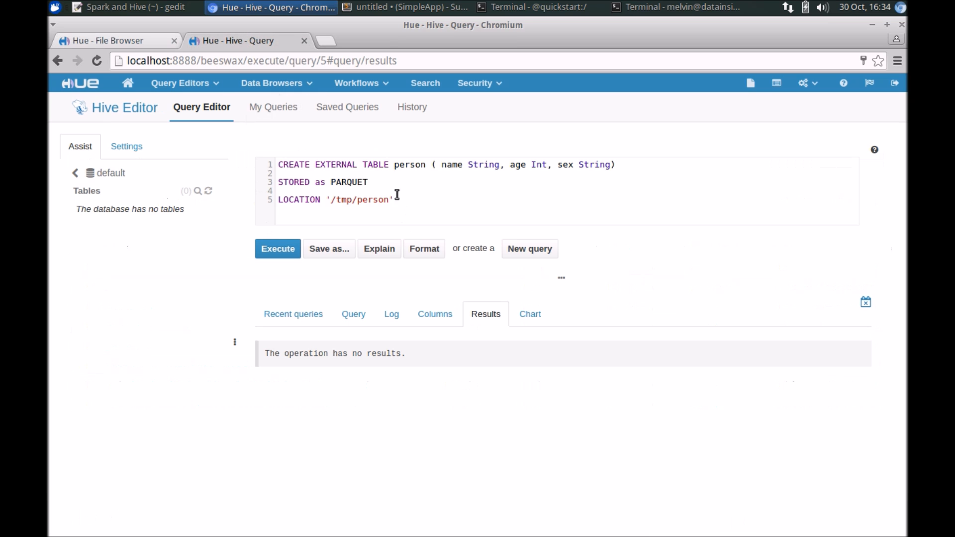
mouse_move(370, 190)
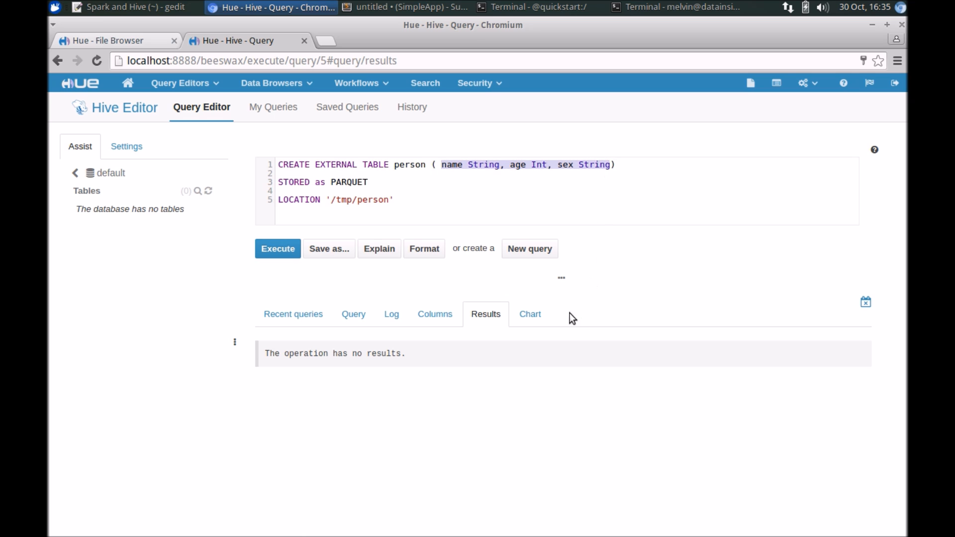
click(399, 7)
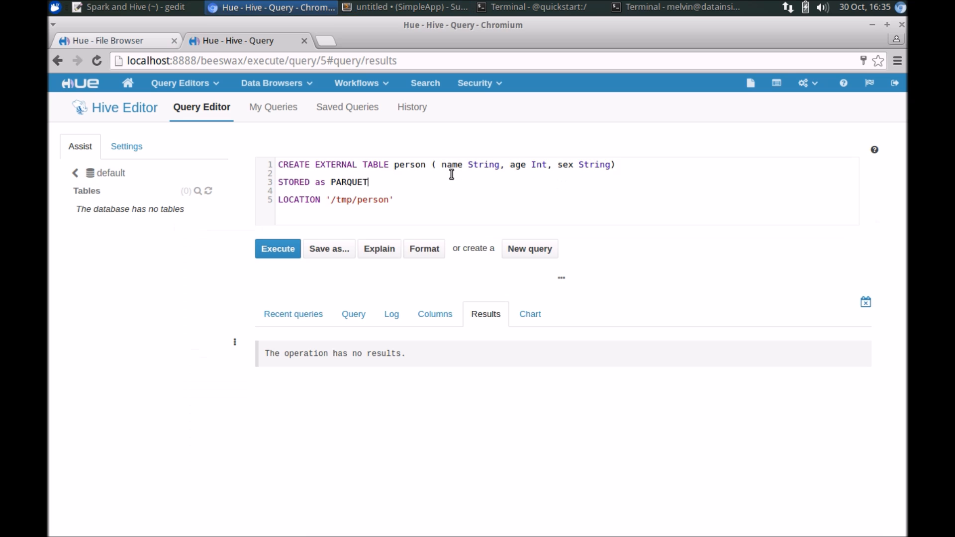
mouse_move(373, 180)
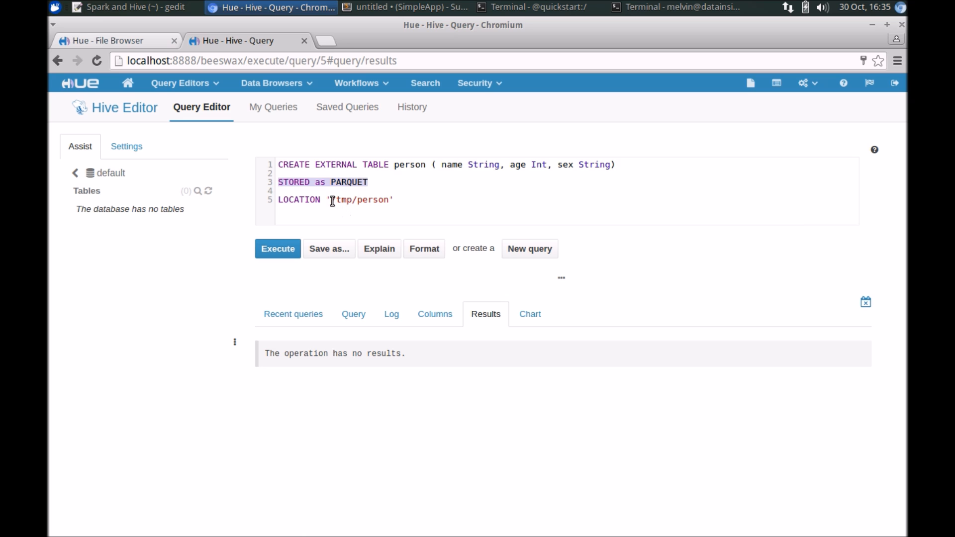
click(414, 7)
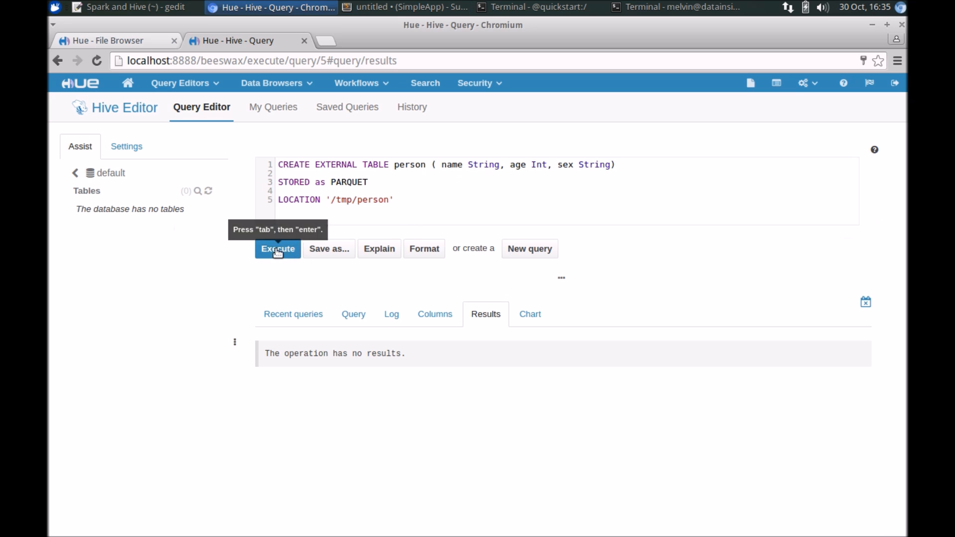
mouse_move(113, 190)
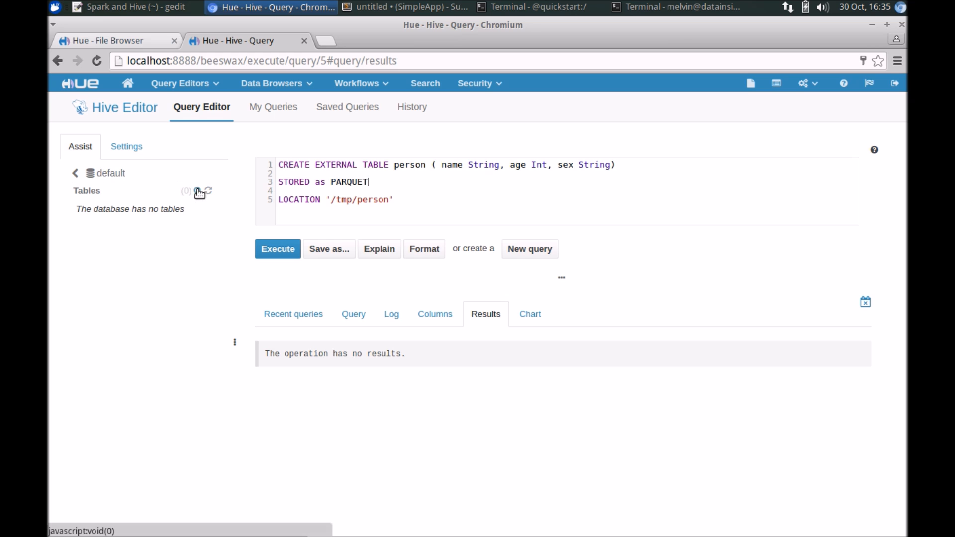
mouse_move(277, 249)
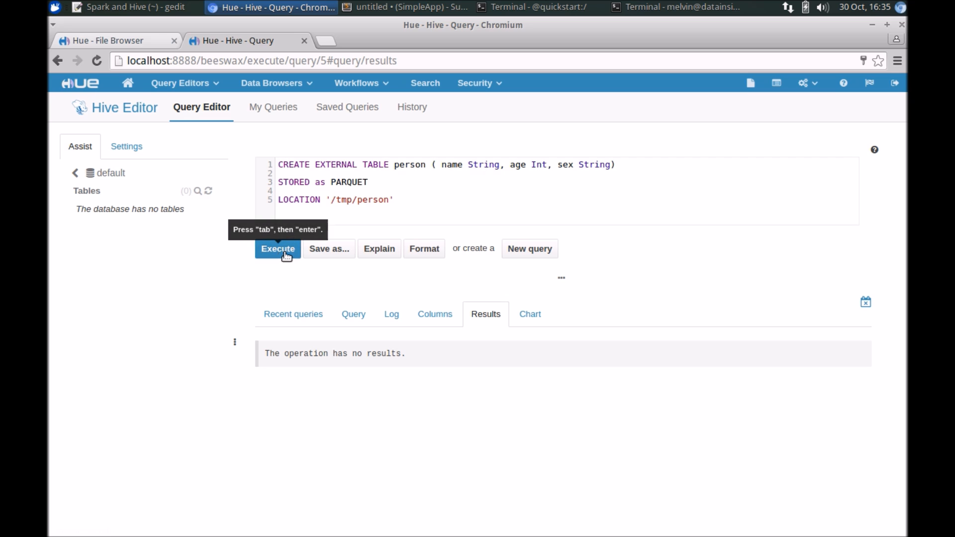
mouse_move(278, 253)
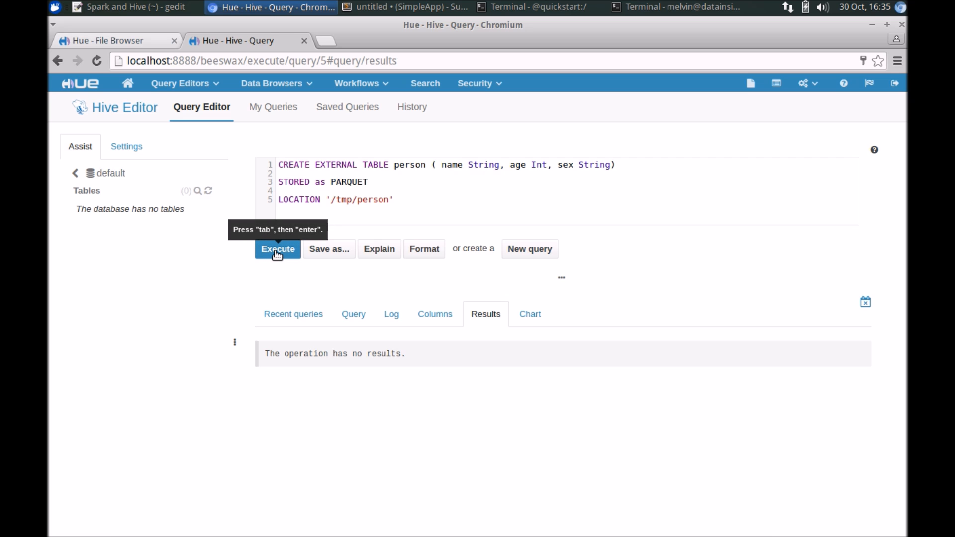
click(278, 248)
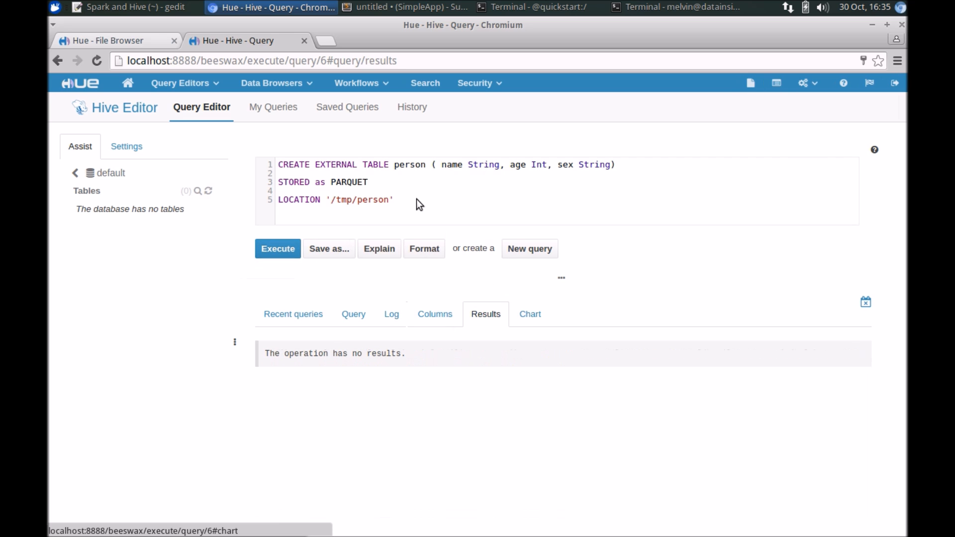
mouse_move(374, 393)
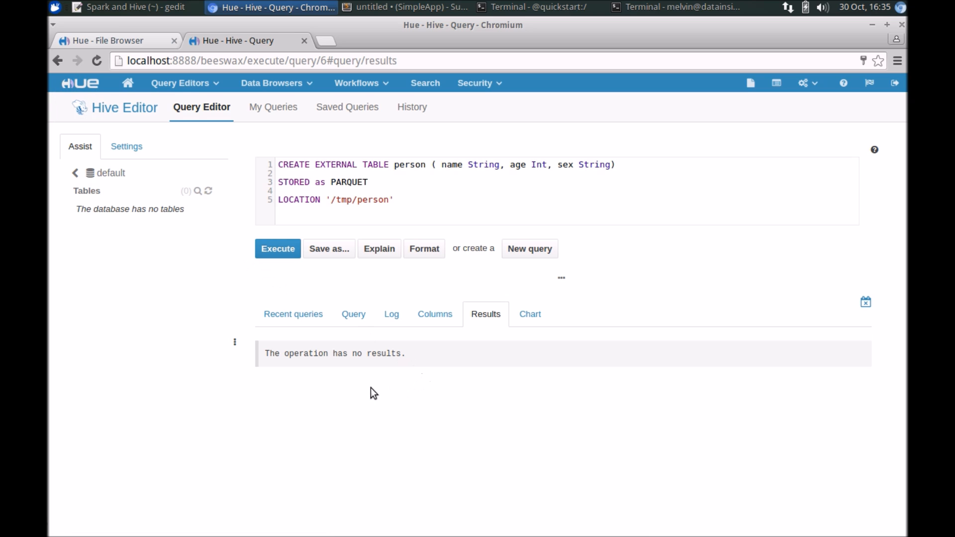
mouse_move(487, 334)
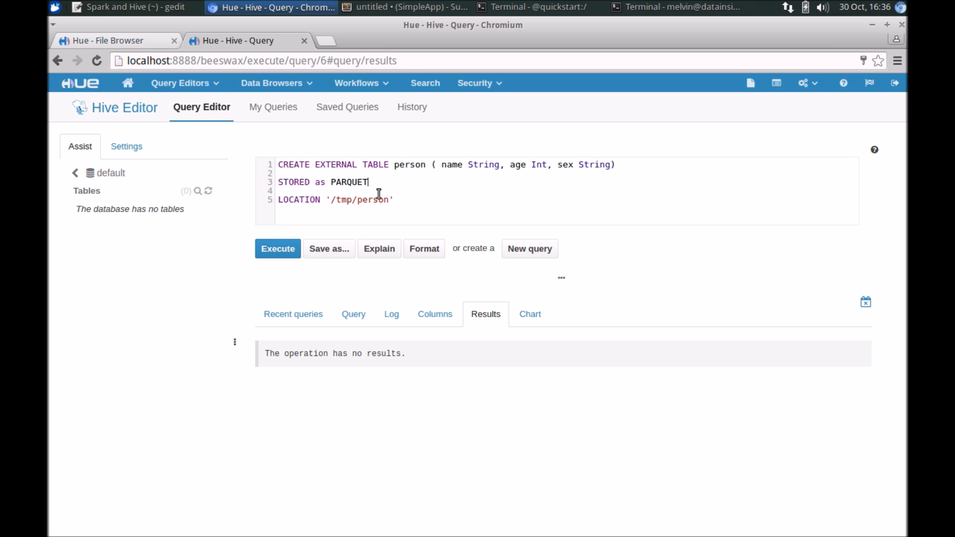
mouse_move(462, 346)
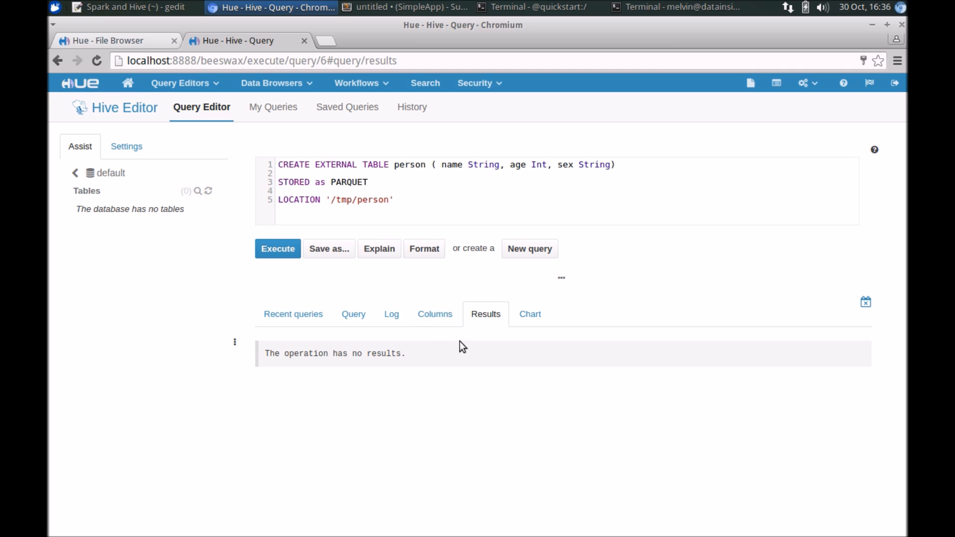
mouse_move(326, 445)
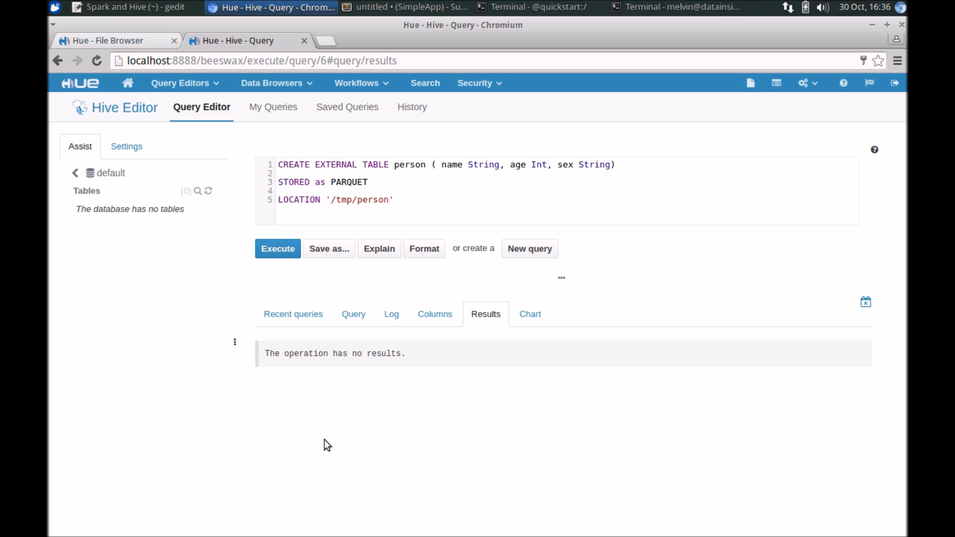
mouse_move(307, 452)
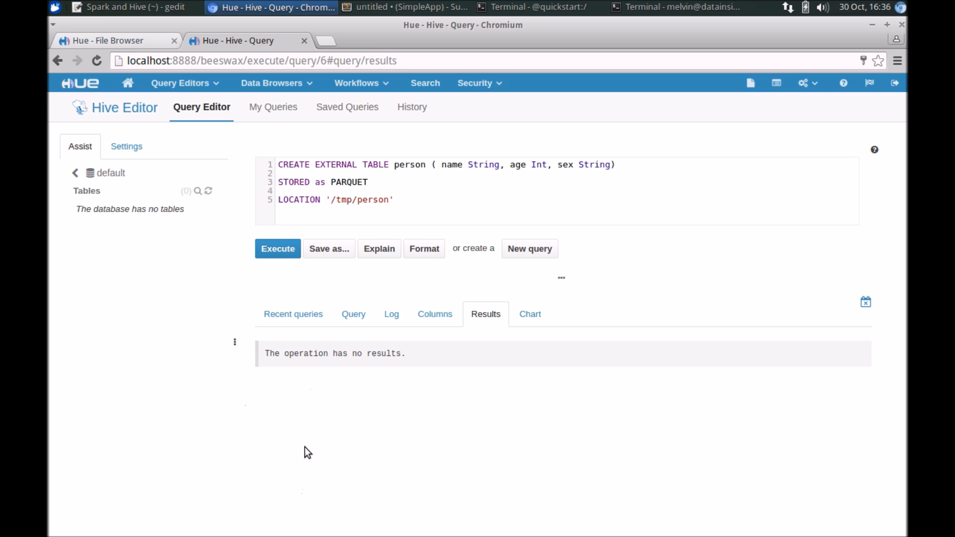
mouse_move(392, 313)
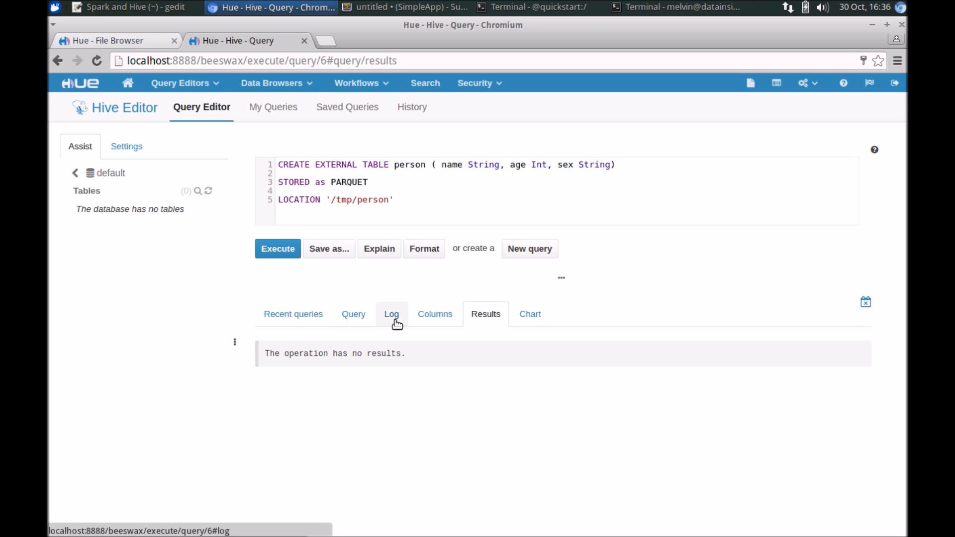
click(390, 314)
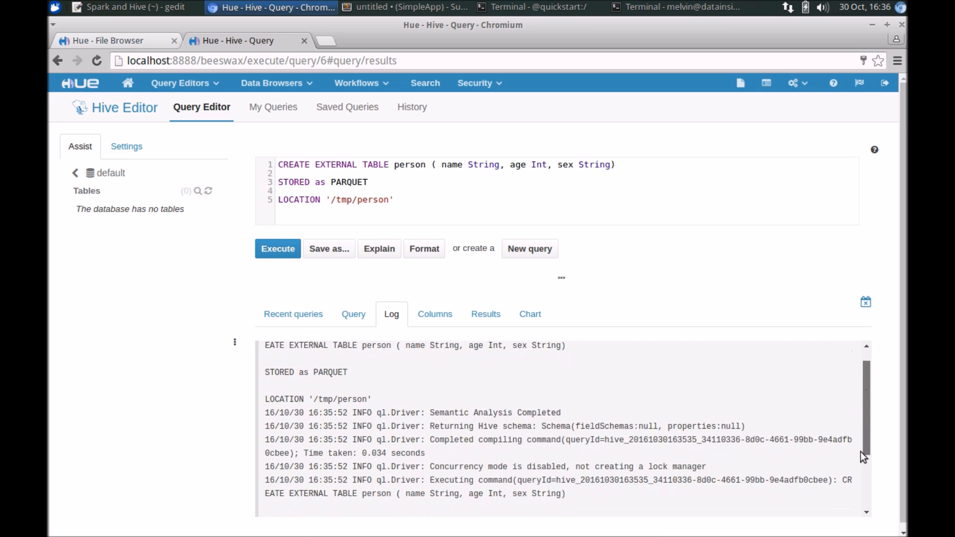
scroll(up, 3)
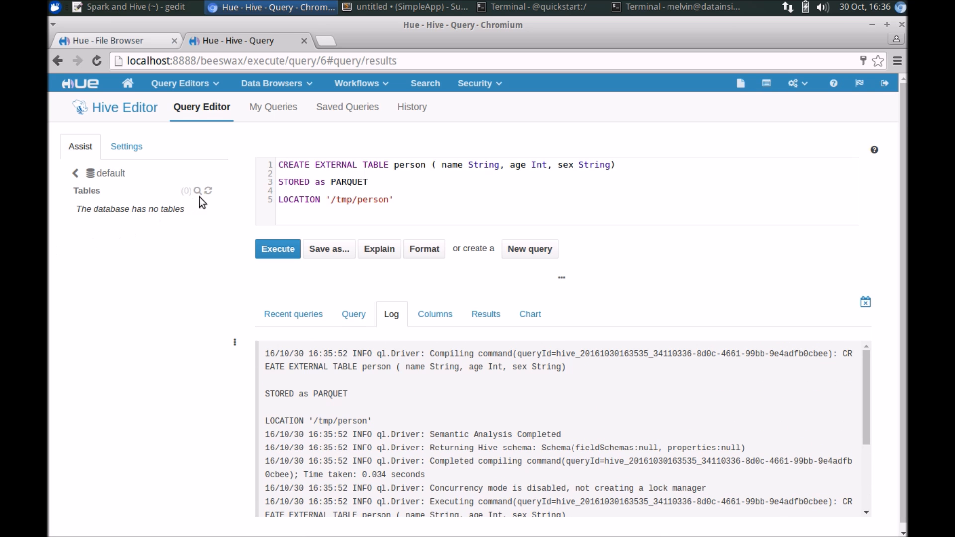
Step: Refresh tables, then run 'select * FROM person;' showing rows Jack, Jill and Jess
click(209, 191)
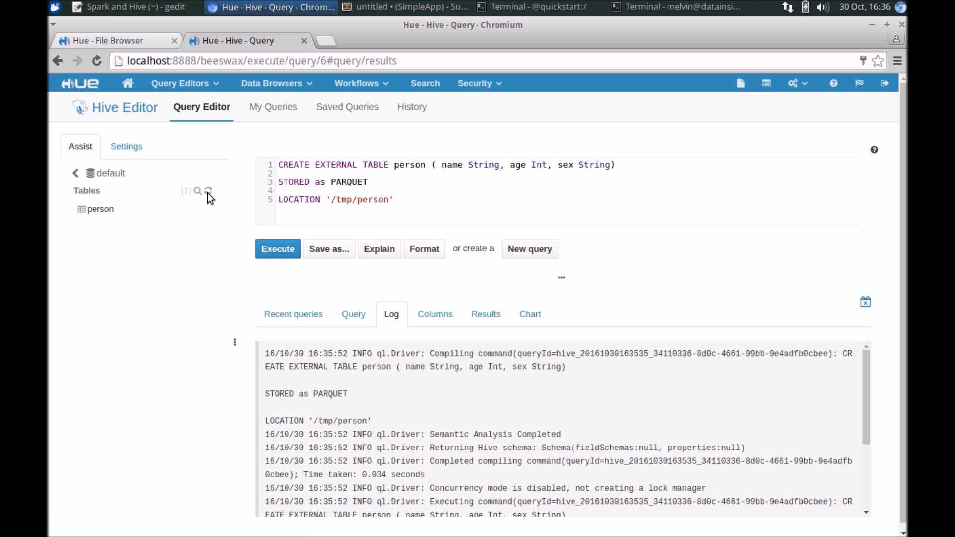
mouse_move(292, 313)
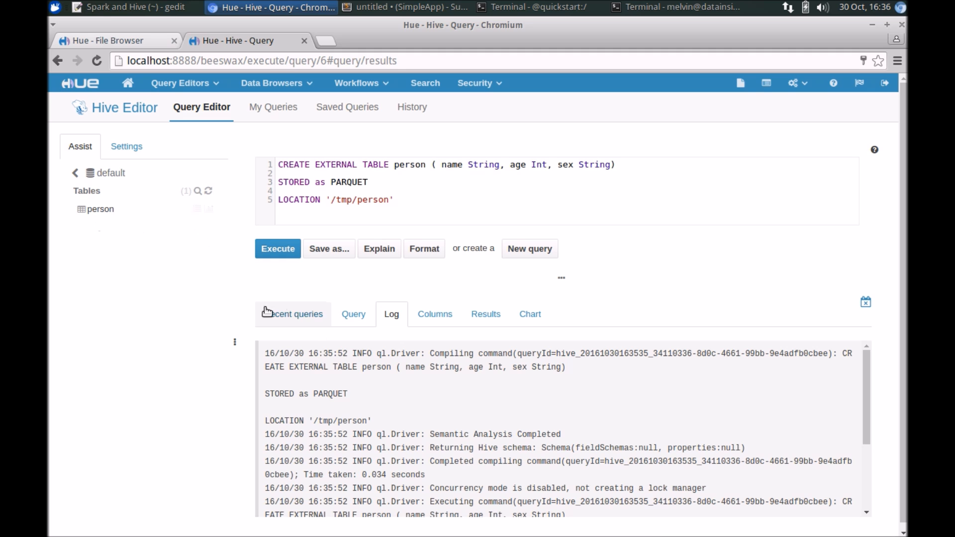
mouse_move(424, 198)
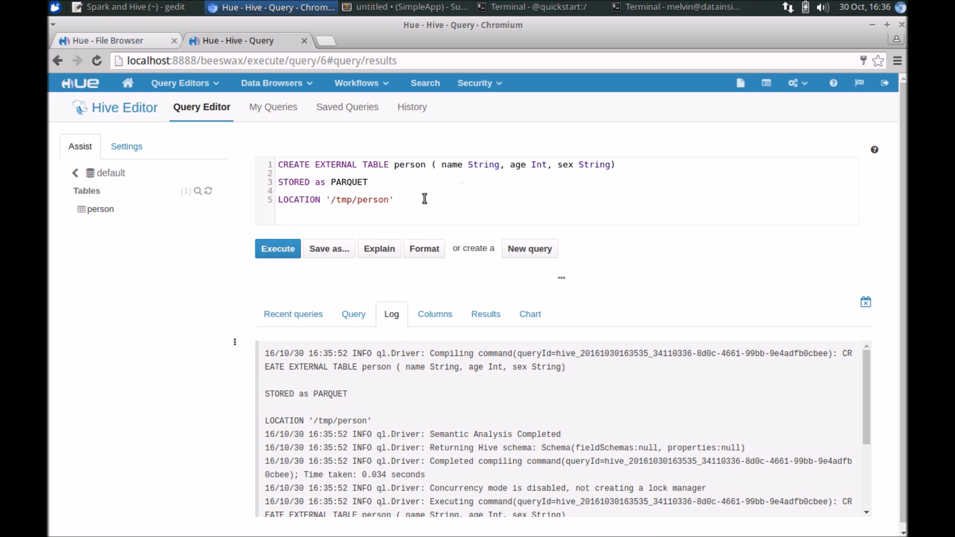
key(ctrl+a)
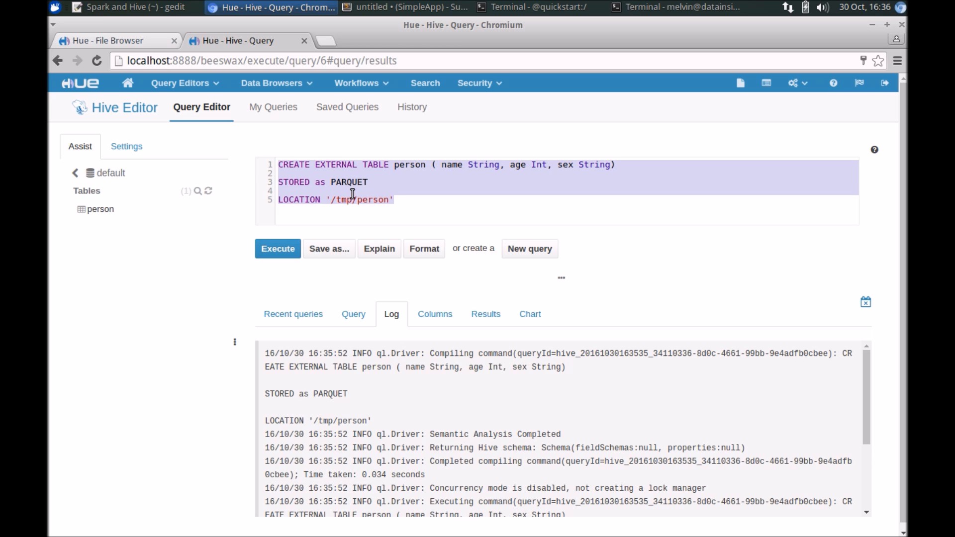
text(se)
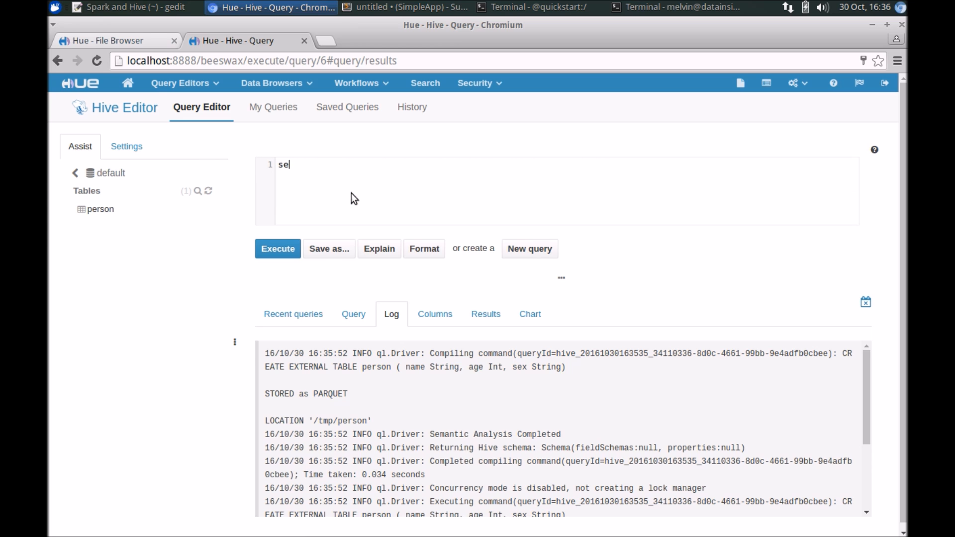
text(lect ()
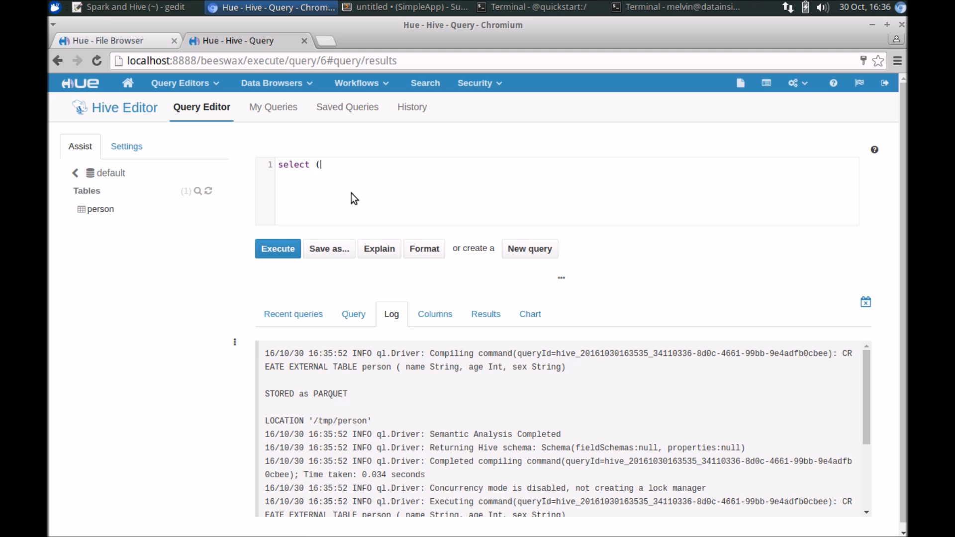
text(* FROM)
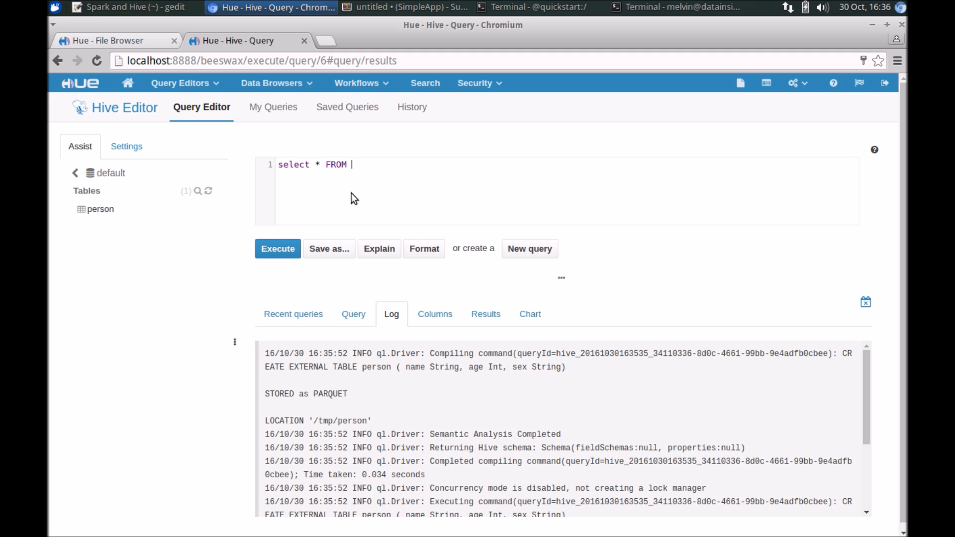
text(person;)
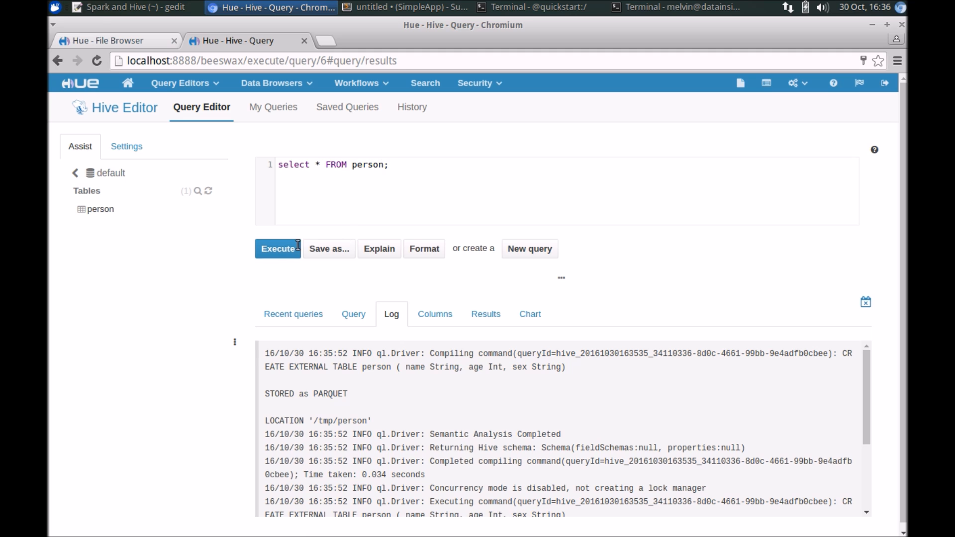
click(278, 248)
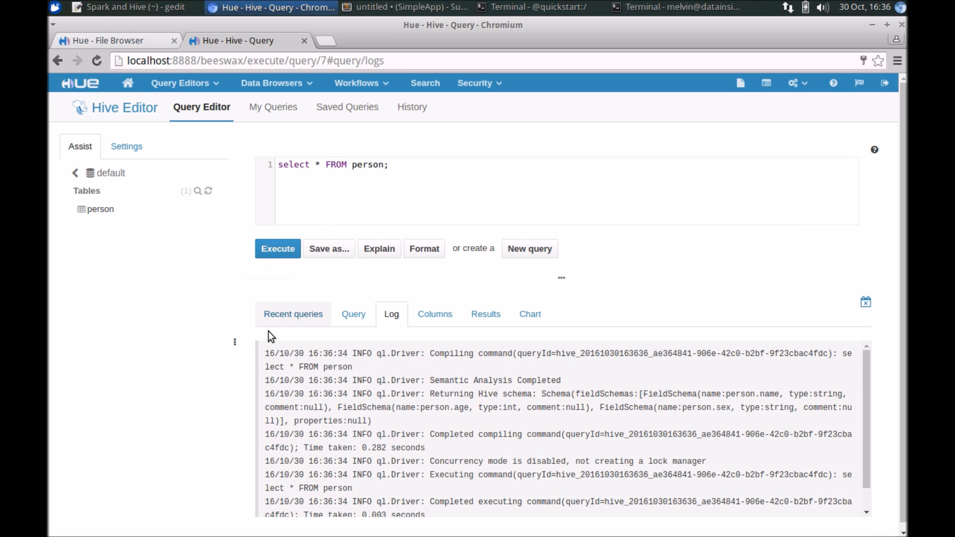
click(486, 314)
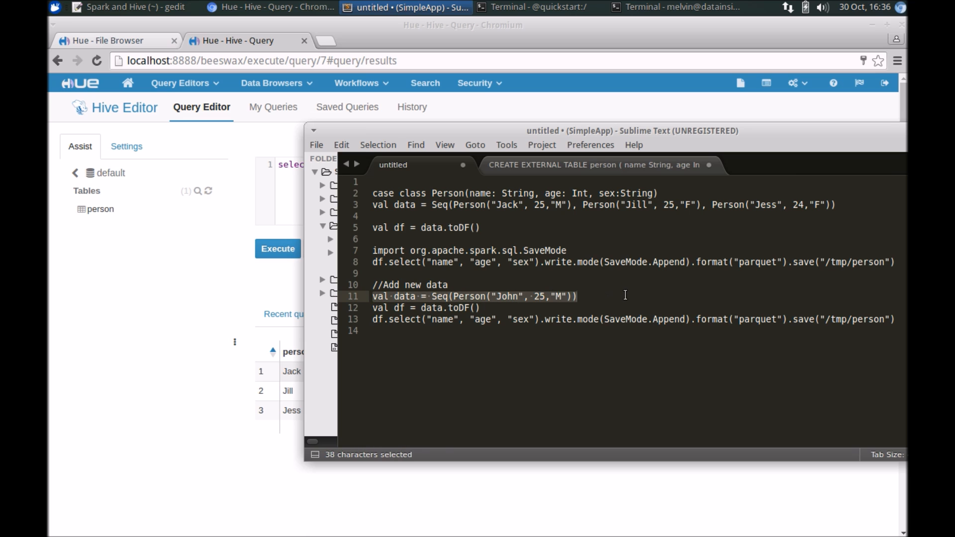
Step: Copy the four lines under //Add new data that append John's record
key(ctrl+c)
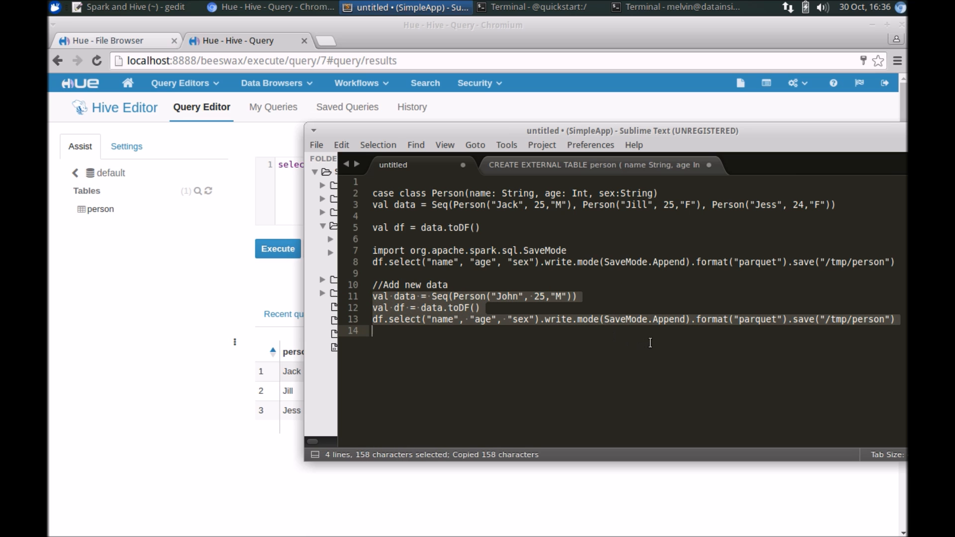
click(539, 7)
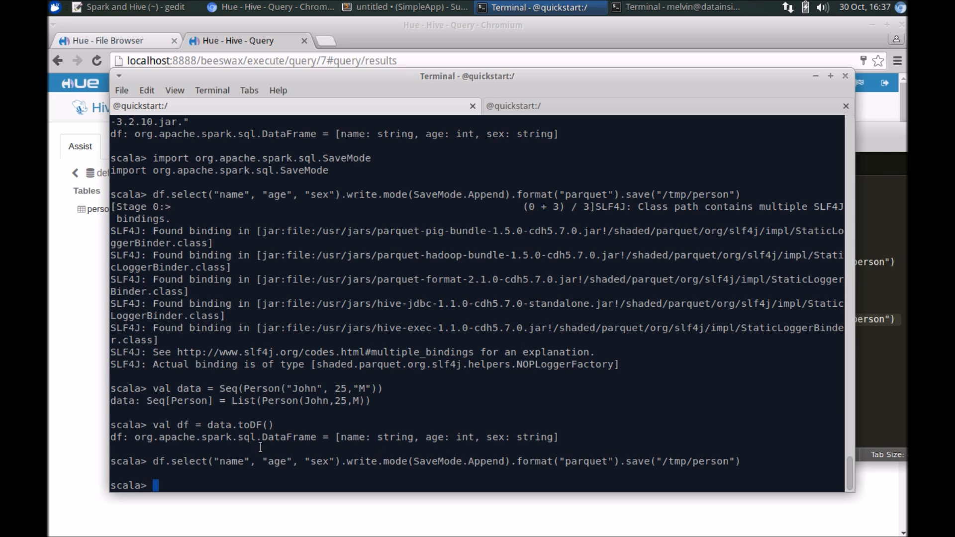
mouse_move(236, 418)
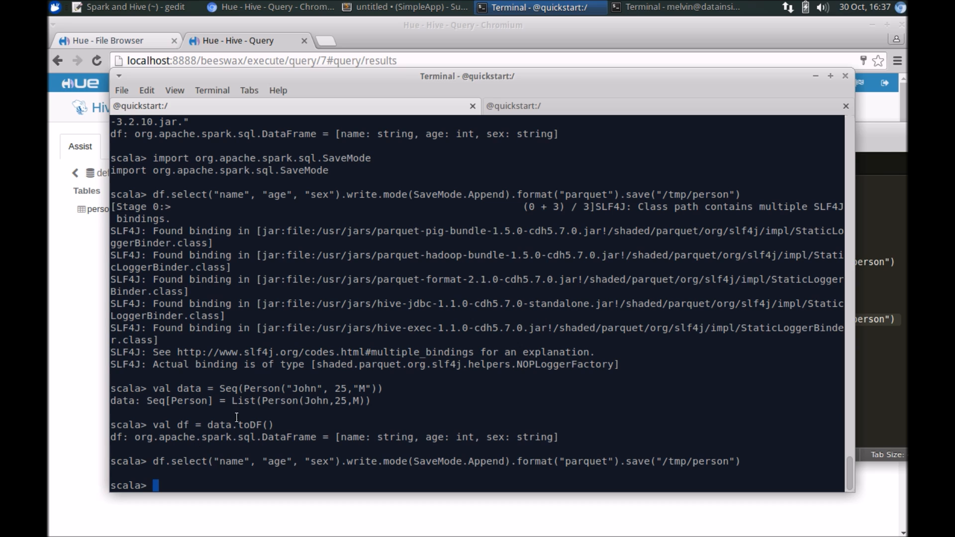
Step: Paste and run the John, 25, M append lines in the spark-shell
double_click(314, 401)
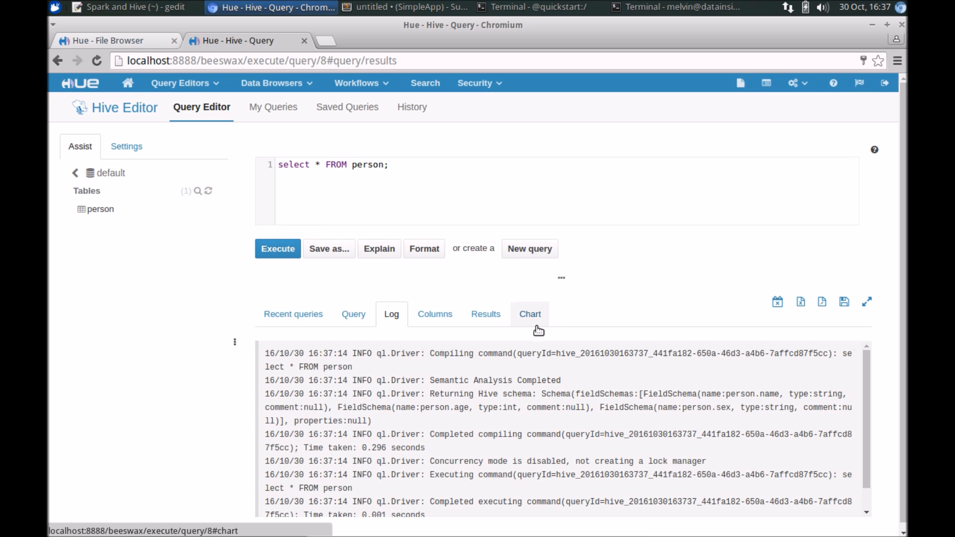
Step: View the rerun person query's four result rows, now including John, 25, M
click(485, 314)
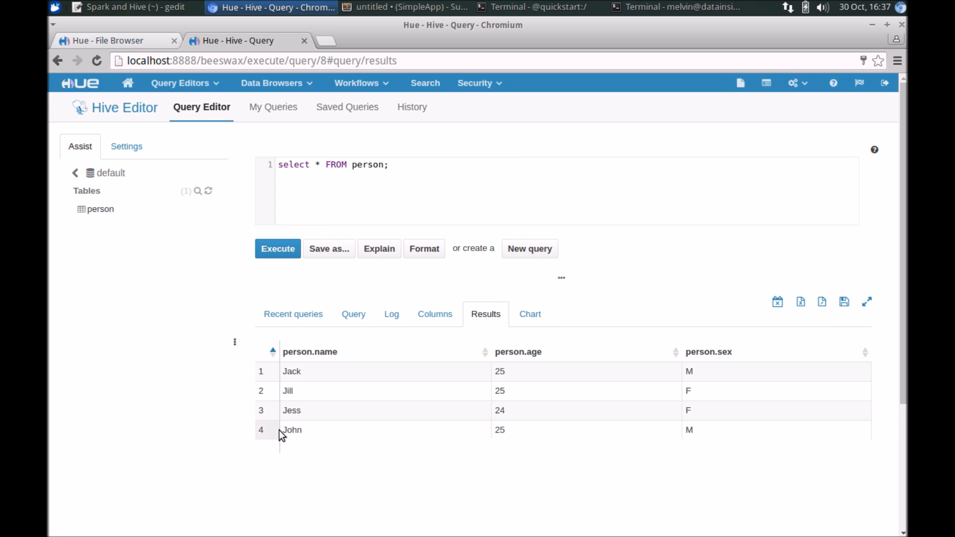
click(291, 430)
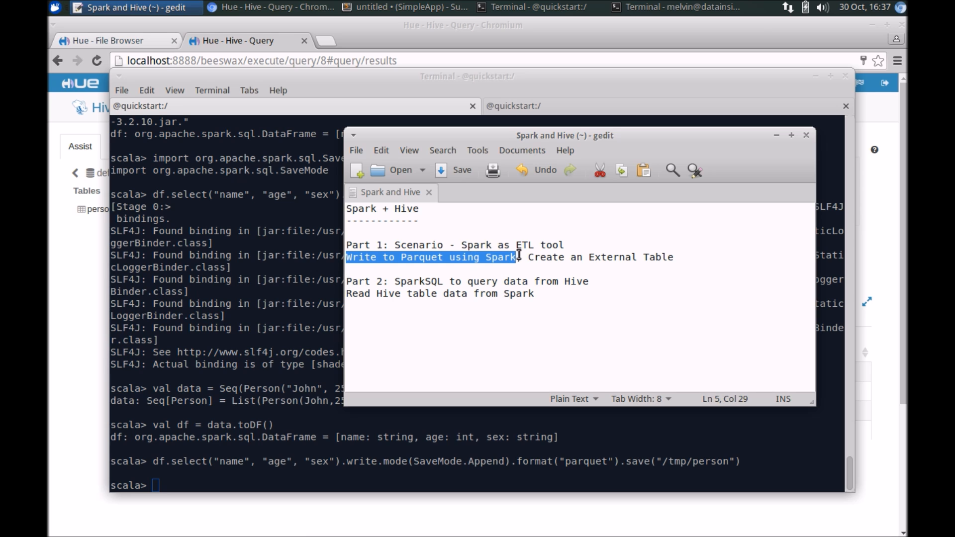
click(678, 257)
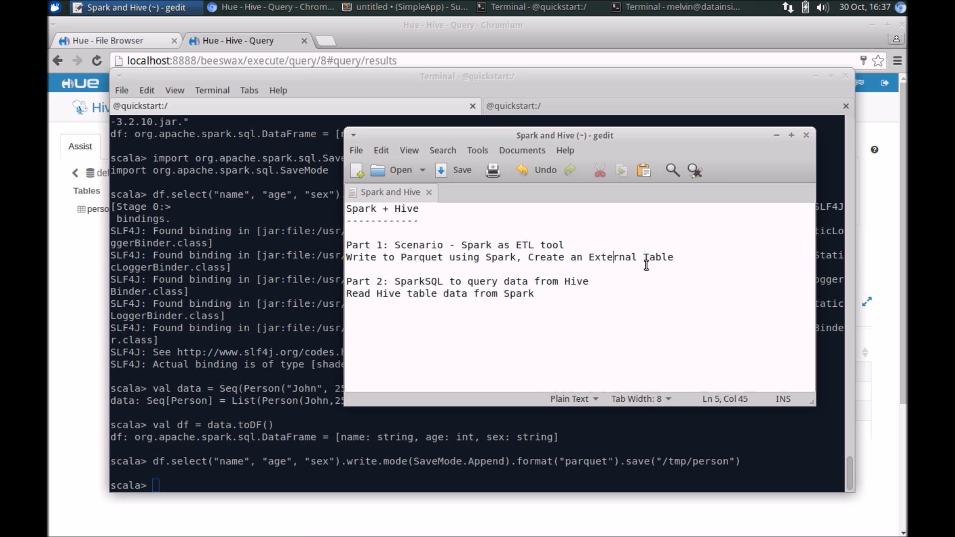
mouse_move(394, 281)
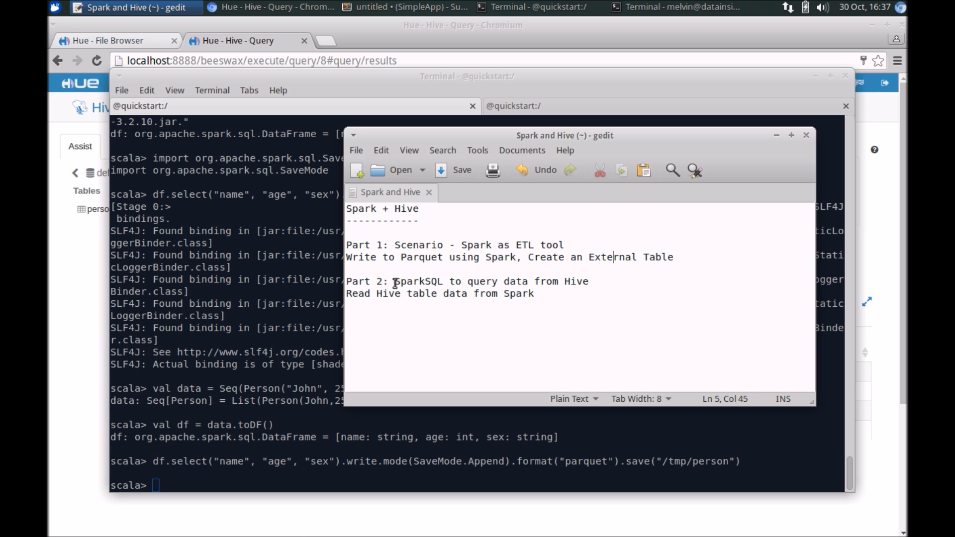
triple_click(463, 282)
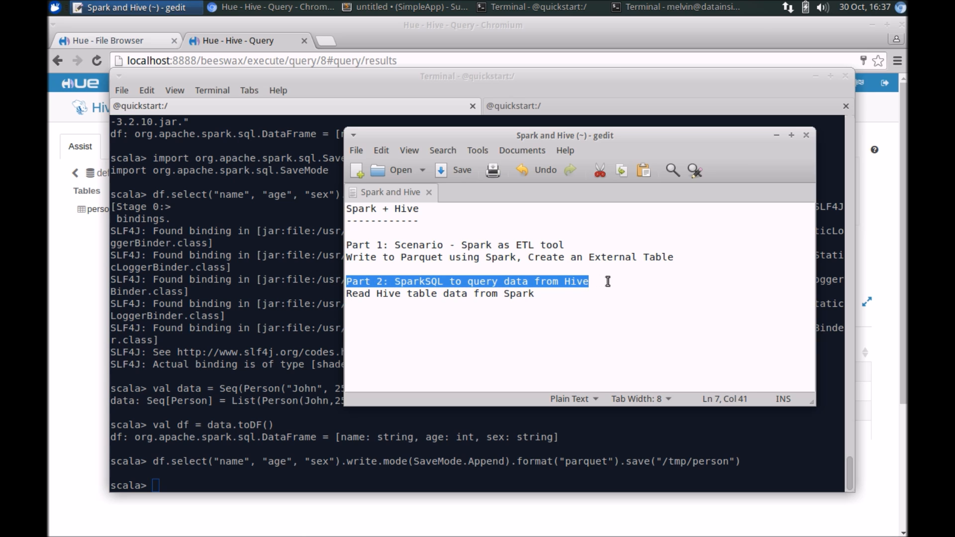
click(535, 293)
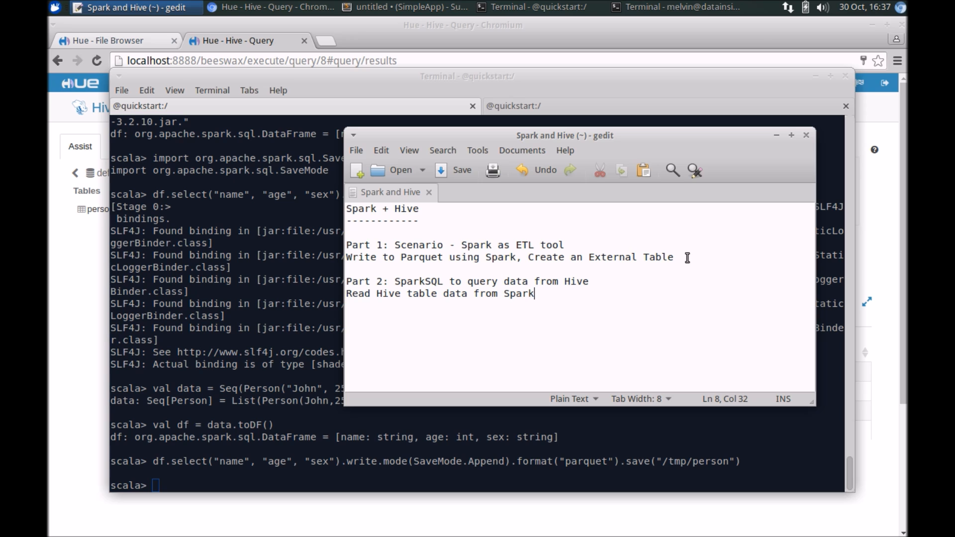
mouse_move(721, 248)
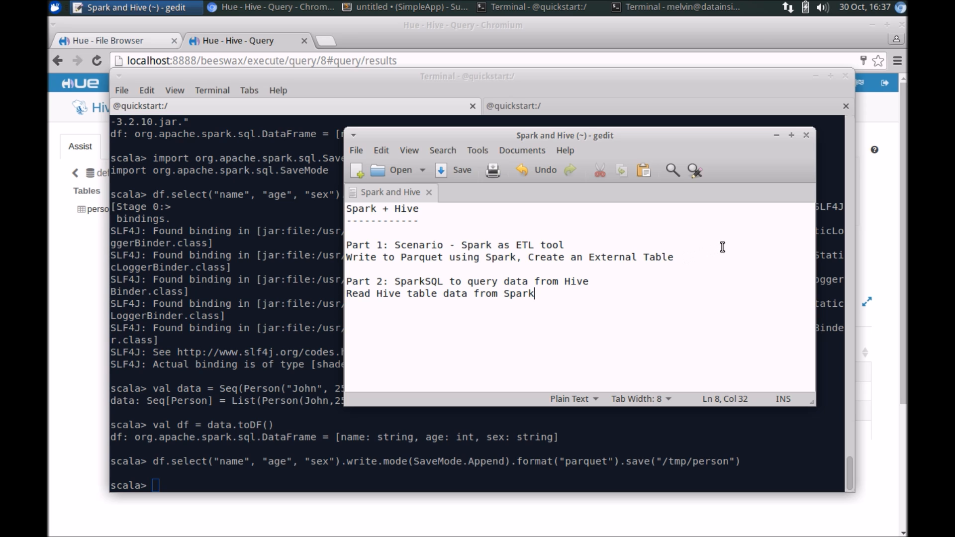